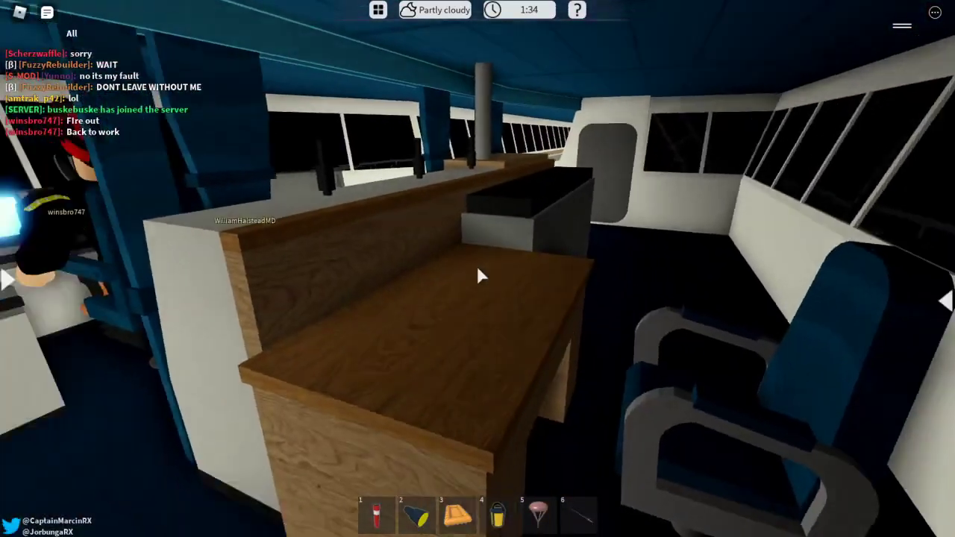
pyautogui.moveTo(478, 276)
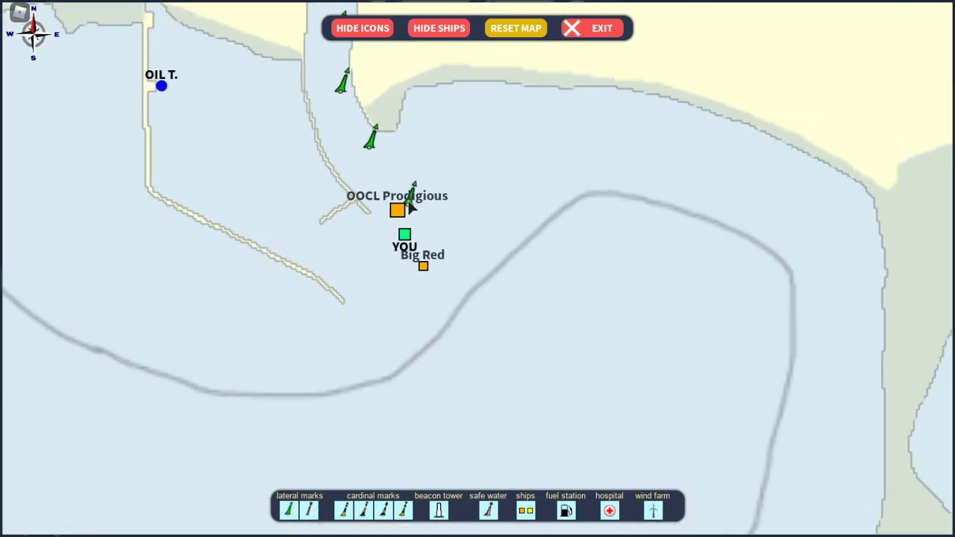
# - Leave the map view and return to the ship's outer deck walkway
pyautogui.click(601, 27)
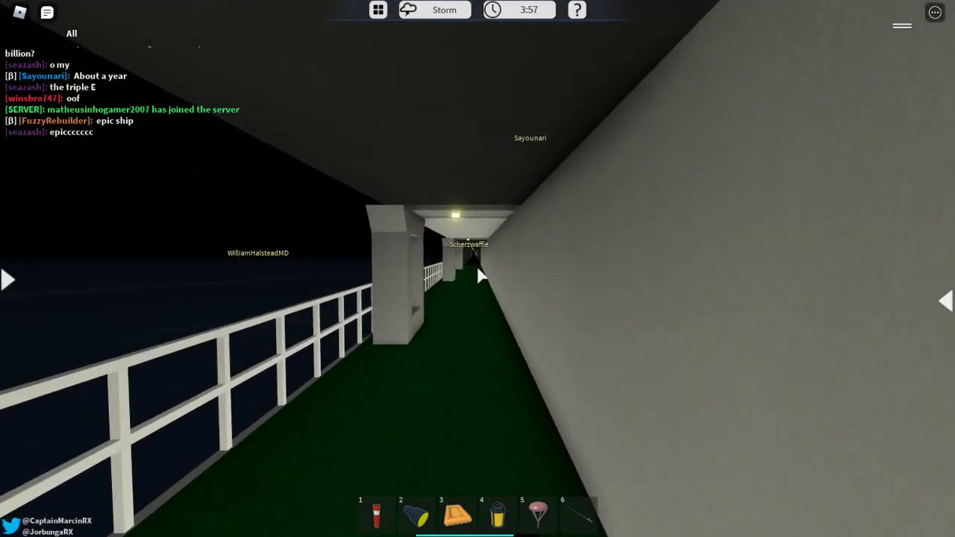
# - Bring up the game menu briefly and resume the game on the walkway
pyautogui.press('Escape')
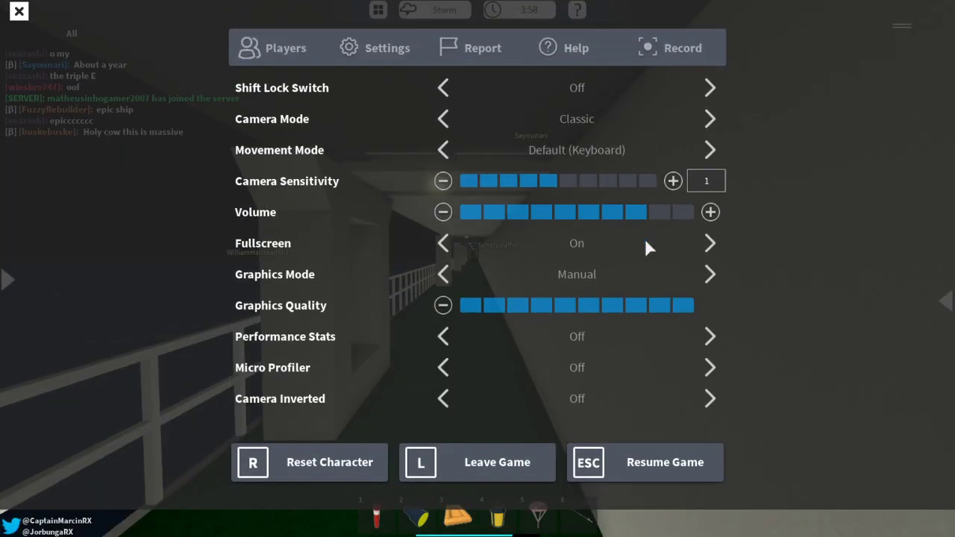
pyautogui.click(645, 463)
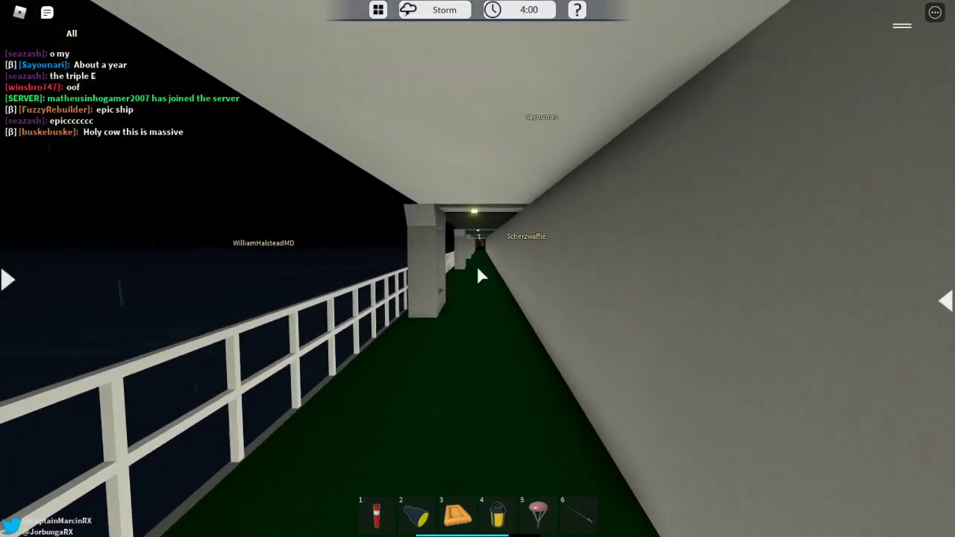